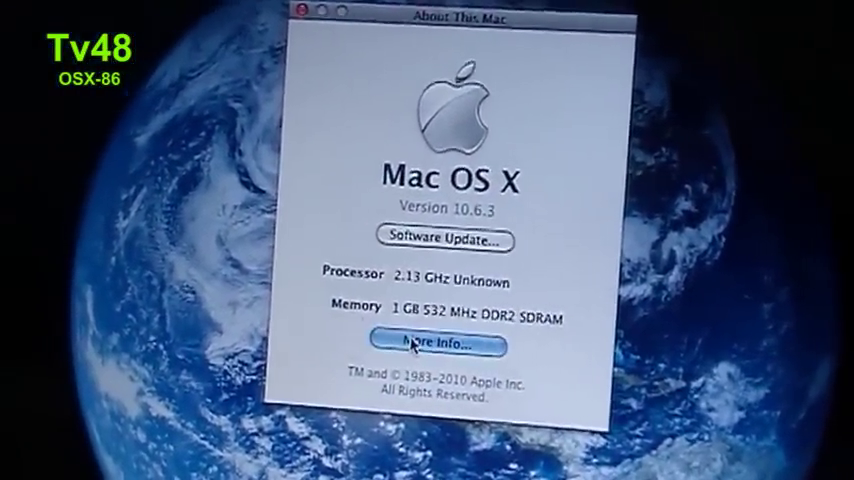
# Step: Open System Profiler's Hardware Overview showing the MacBook4,1 with 2.13 GHz processor and 1 GB memory
pyautogui.click(434, 345)
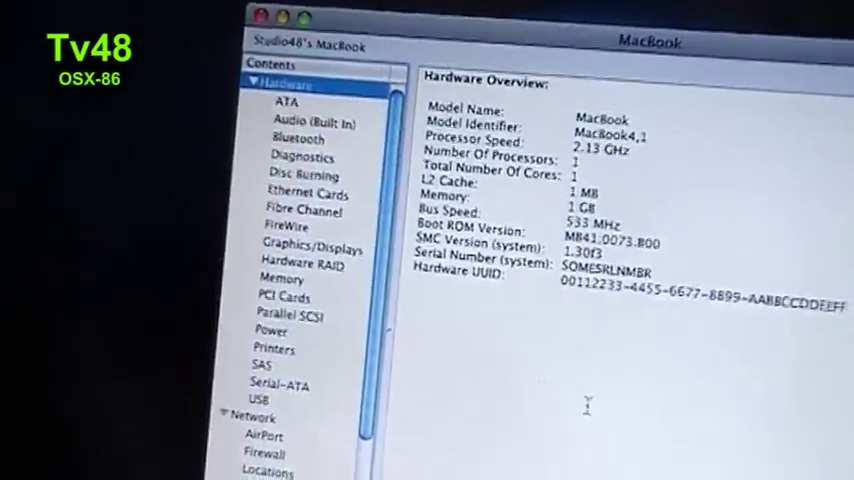